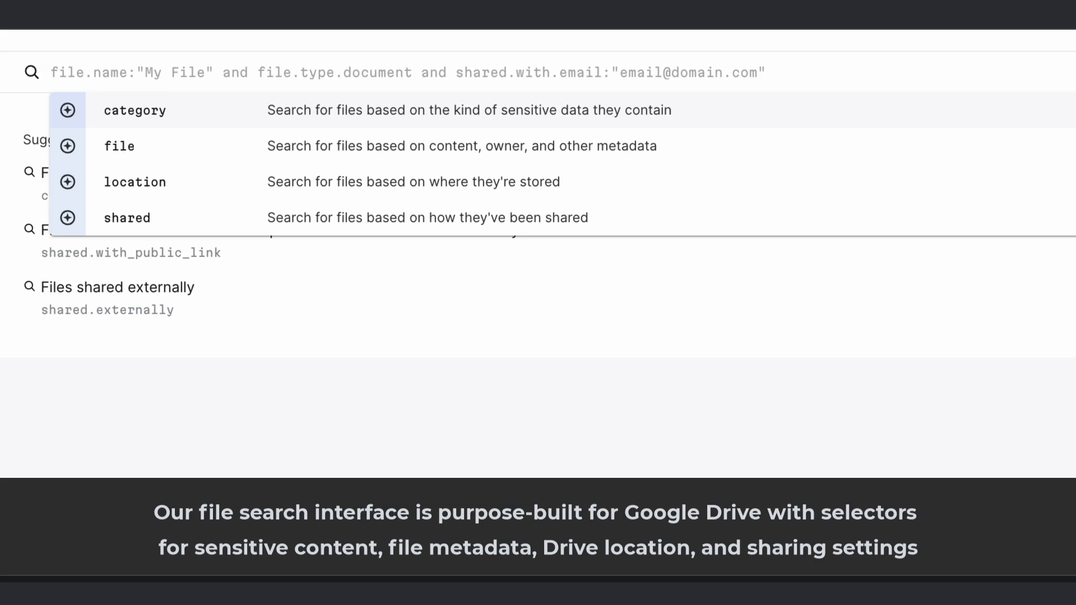
Choose the file selector in the search bar and browse its 'location.' sub-selectors.
{"action": "left_click", "coordinate": [135, 109]}
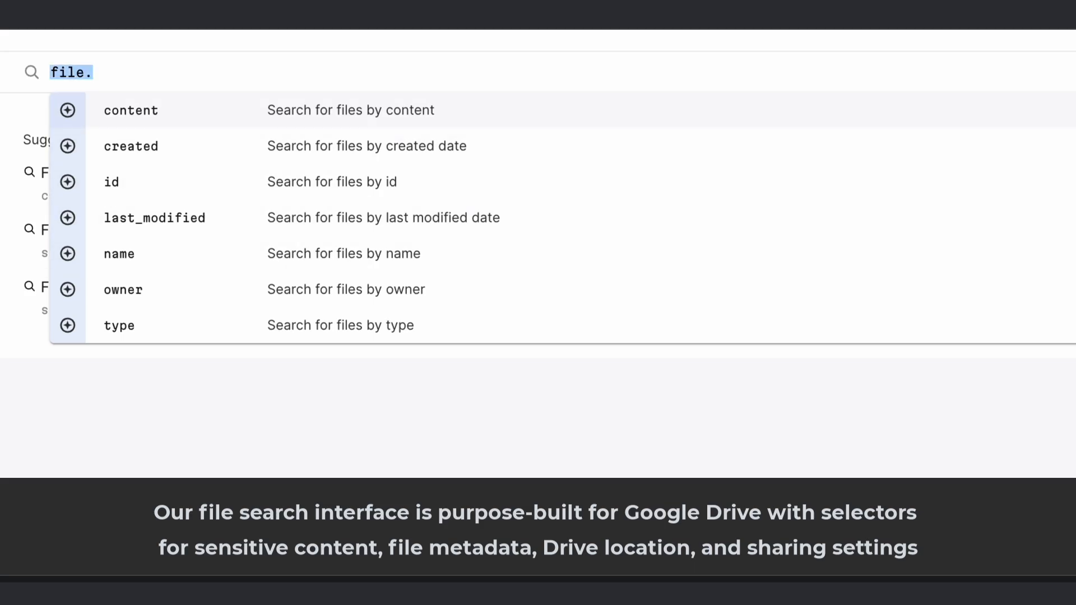
{"action": "type", "text": "location."}
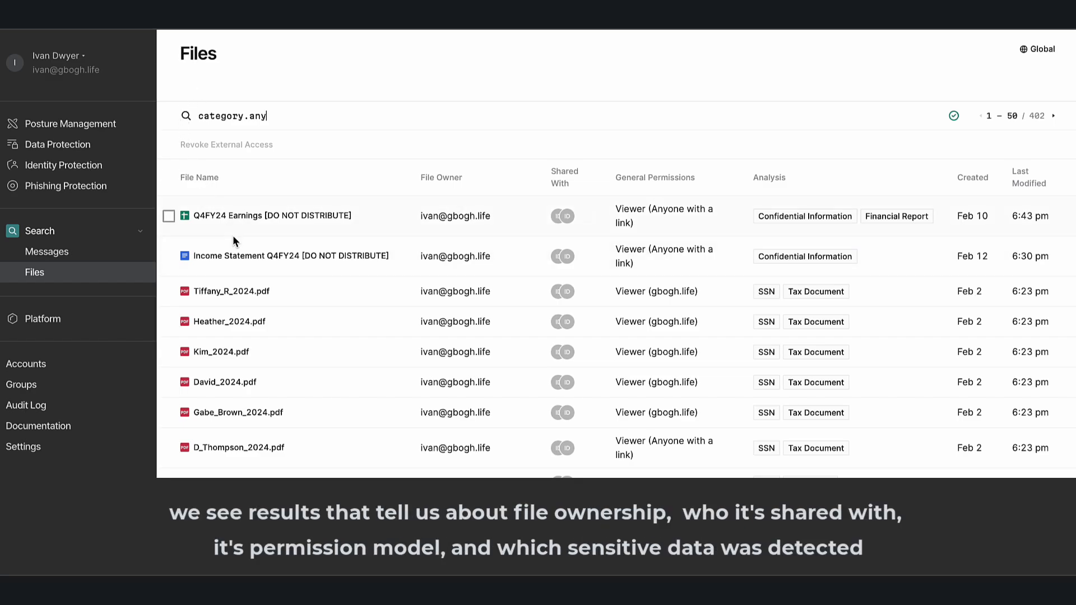
{"action": "mouse_move", "coordinate": [425, 228]}
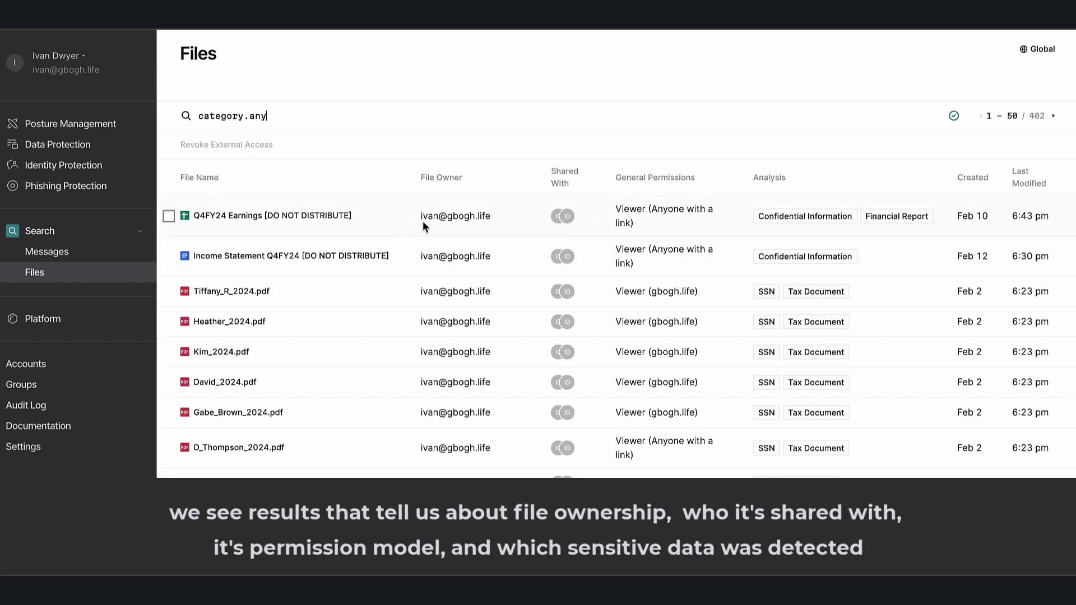
{"action": "mouse_move", "coordinate": [563, 216]}
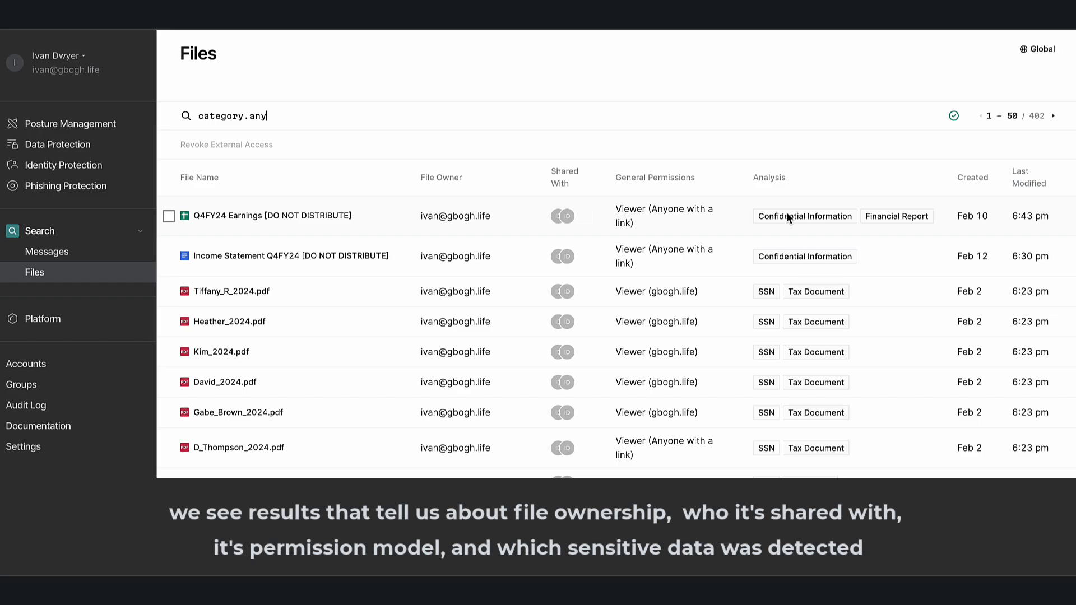
{"action": "mouse_move", "coordinate": [814, 331]}
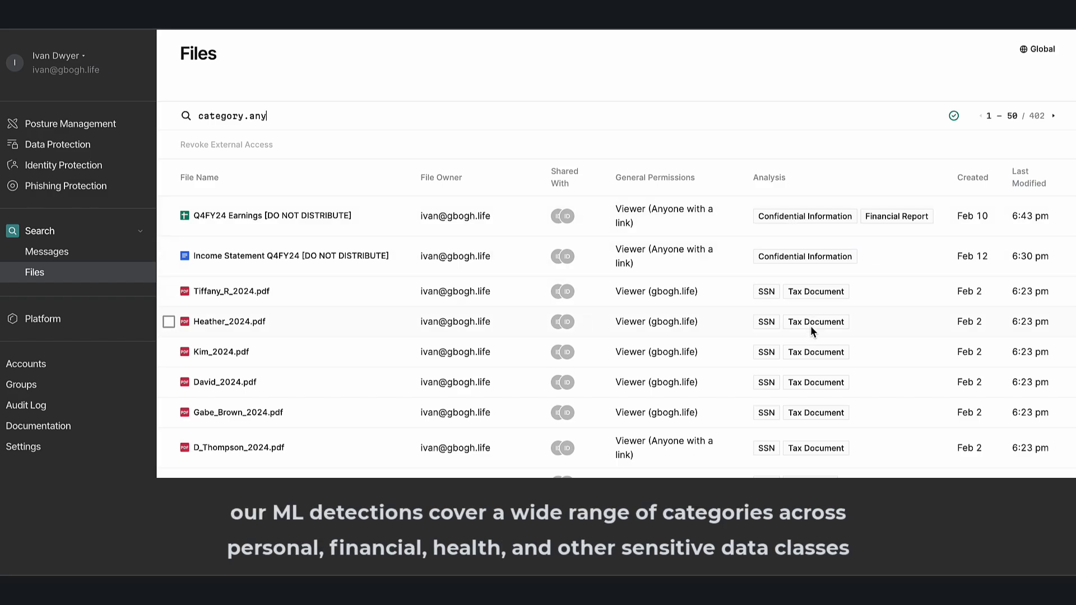
Scroll through the 402 category.any results to see more detected data categories.
{"action": "scroll", "scroll_direction": "down", "scroll_amount": 3}
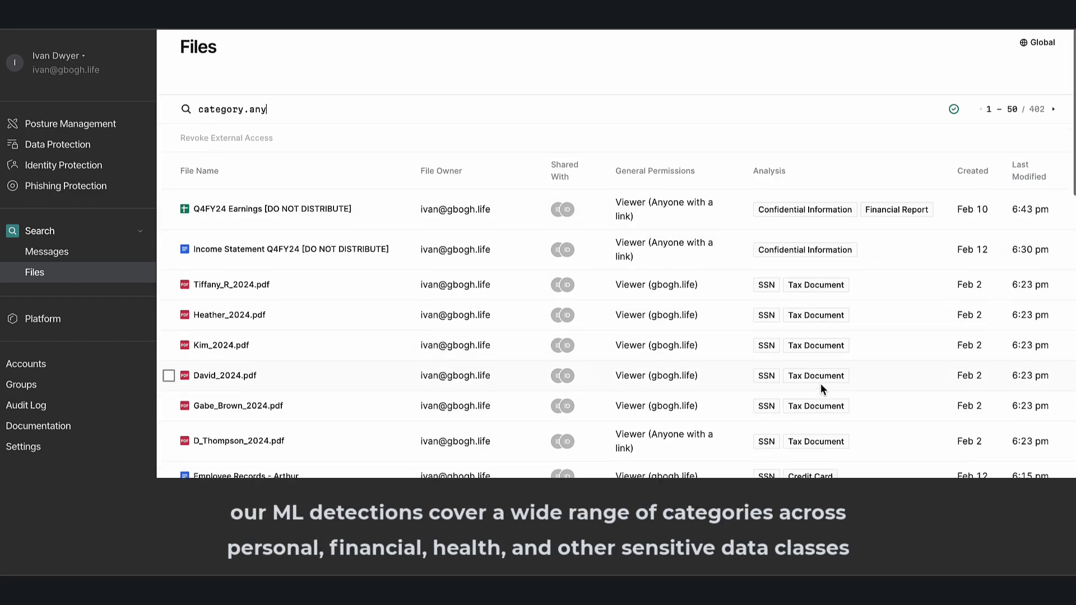
{"action": "scroll", "scroll_direction": "down", "scroll_amount": 3}
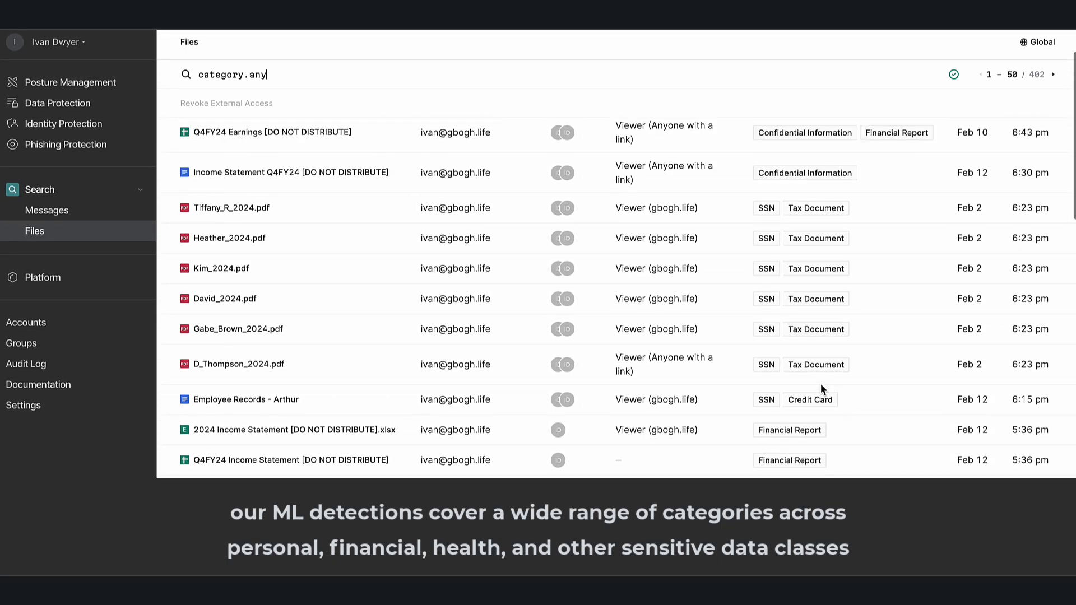
{"action": "key", "text": "Backspace"}
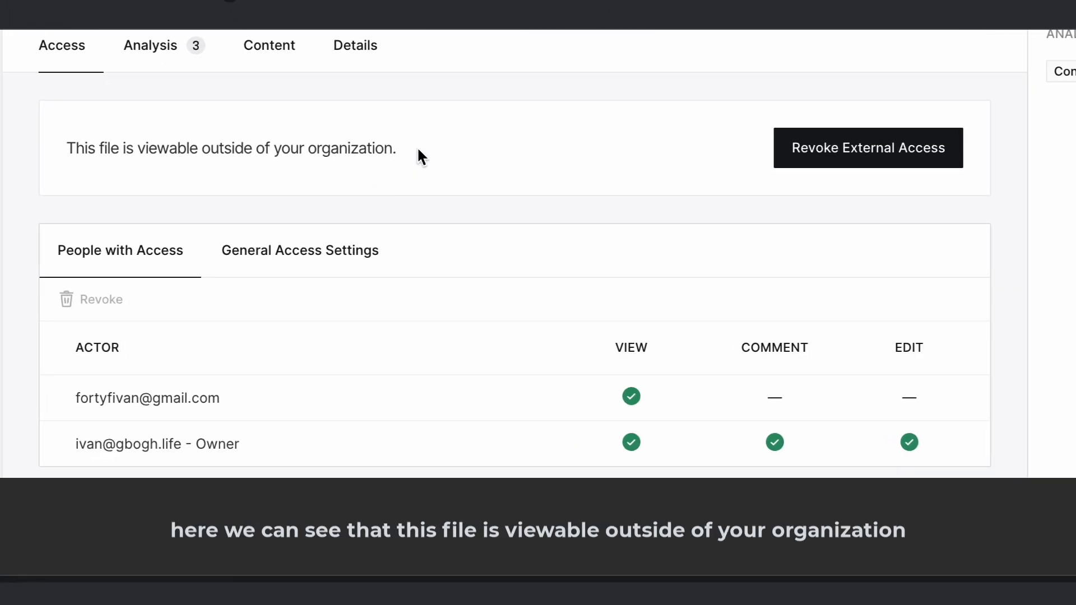
{"action": "mouse_move", "coordinate": [409, 153]}
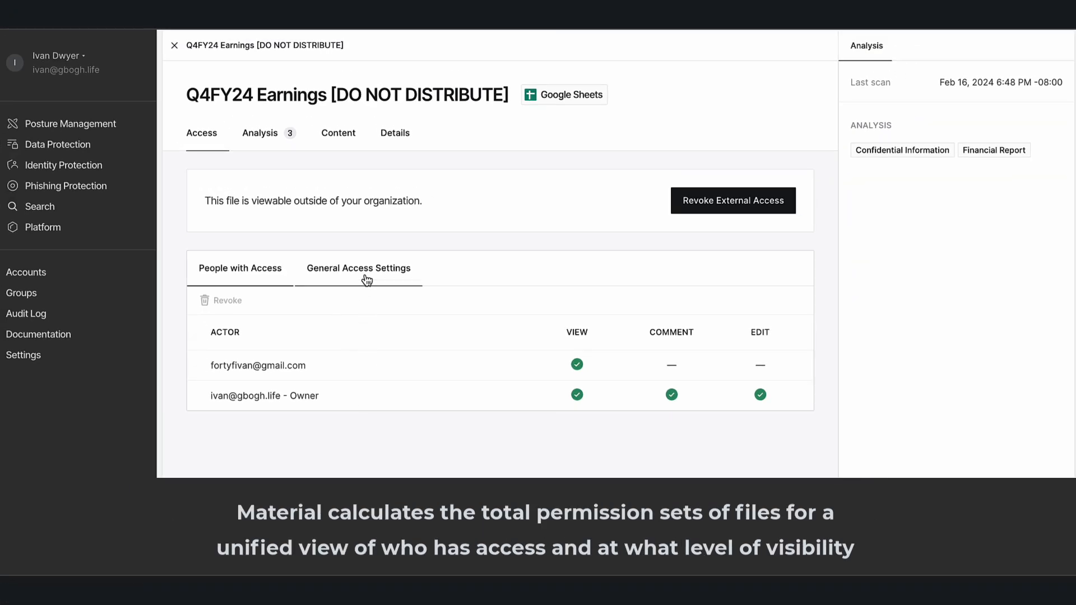
Check the Earnings file's general access settings, then view its analysis of detected content.
{"action": "left_click", "coordinate": [357, 268]}
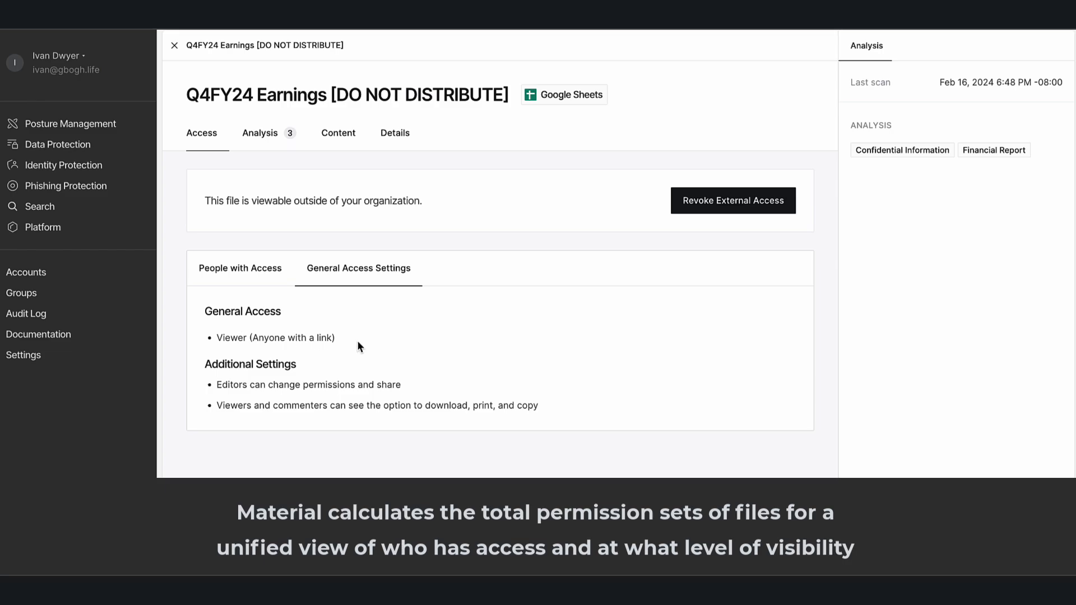
{"action": "mouse_move", "coordinate": [269, 305]}
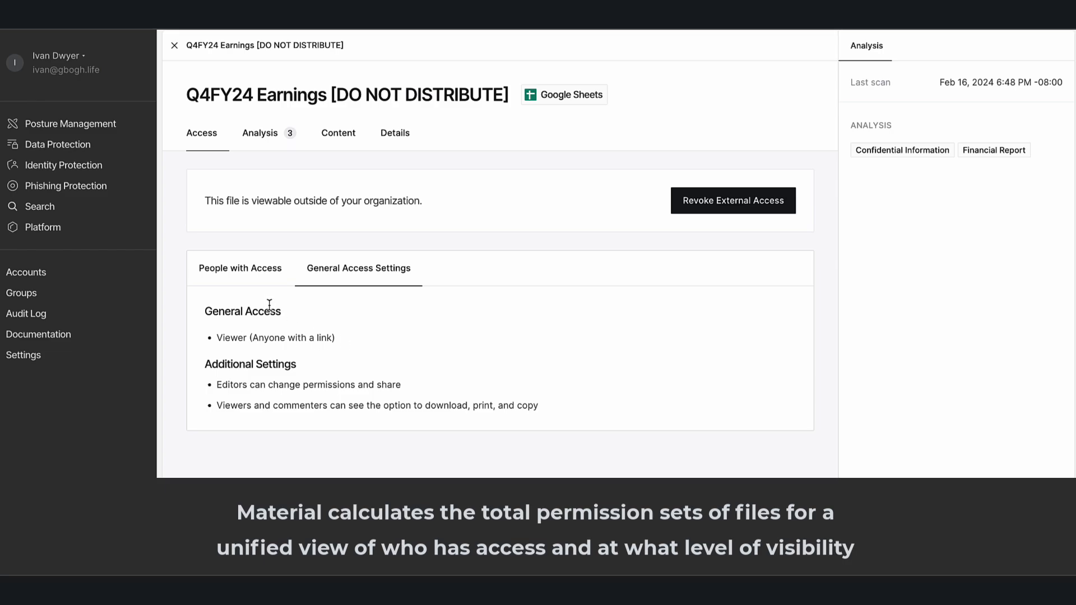
{"action": "left_click", "coordinate": [260, 133]}
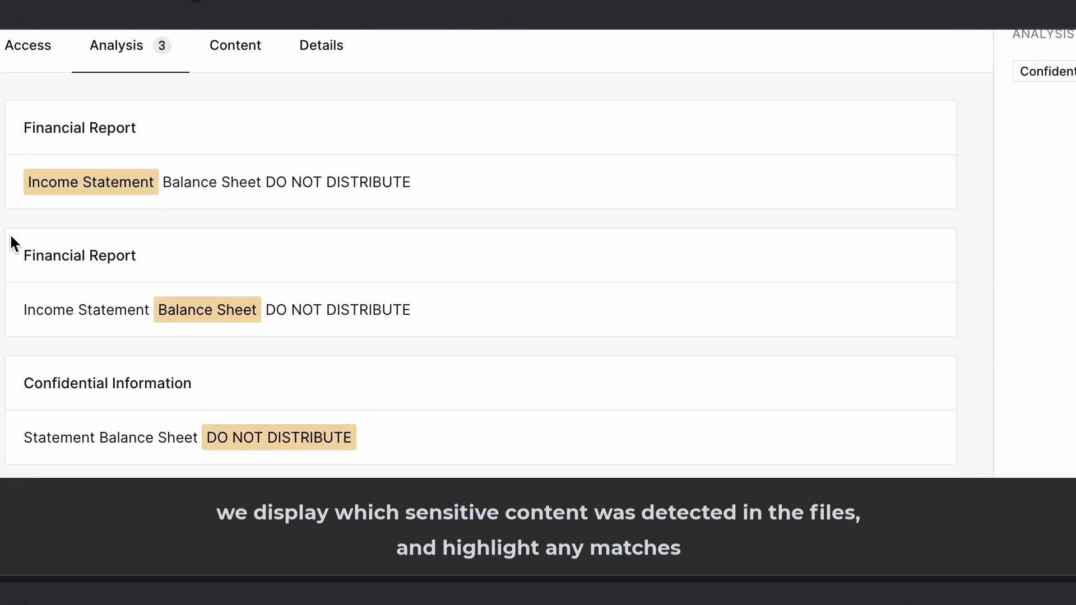
{"action": "mouse_move", "coordinate": [15, 388]}
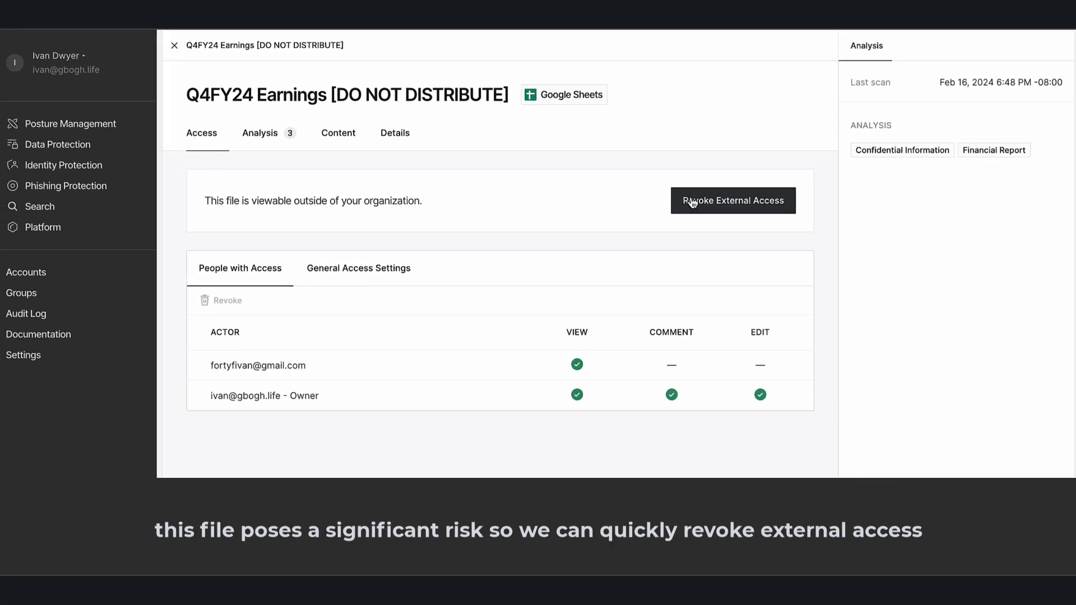
Revoke gmail.com access to the Q4FY24 Earnings file and restrict its general access.
{"action": "left_click", "coordinate": [731, 200]}
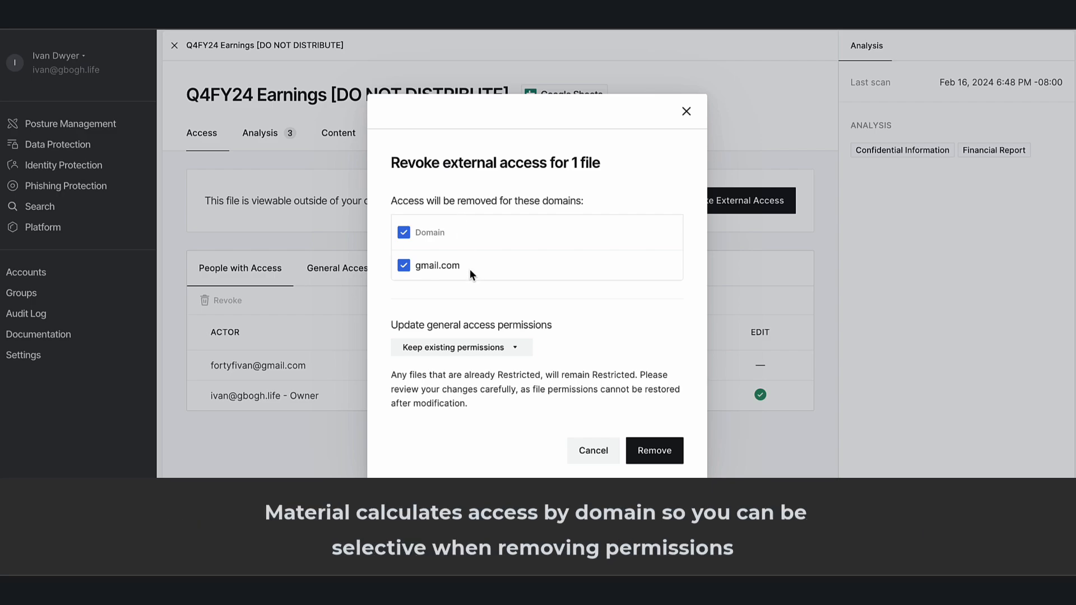
{"action": "left_click", "coordinate": [461, 347]}
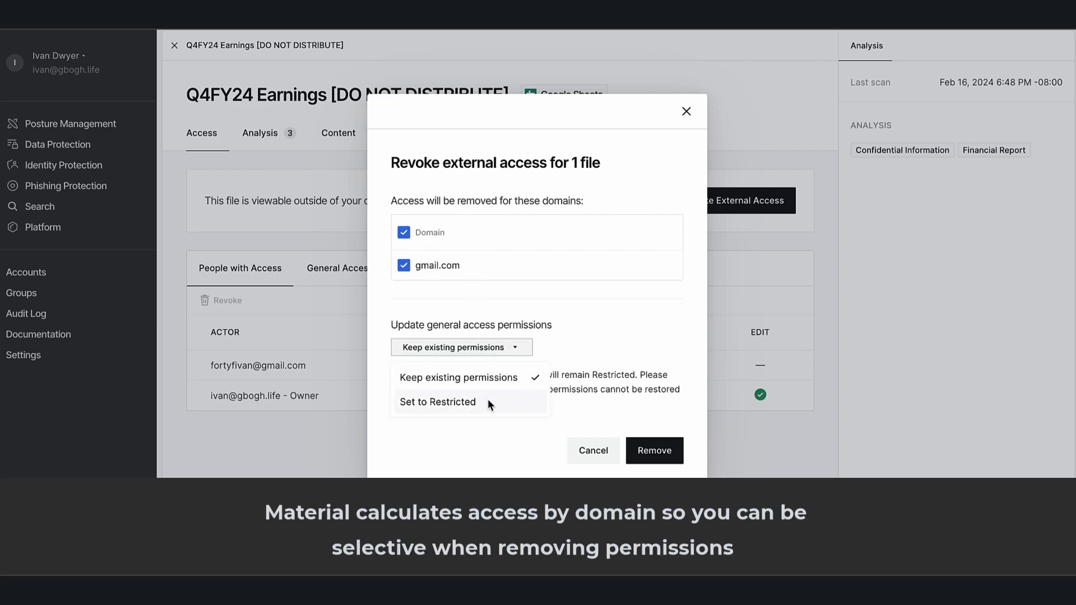
{"action": "left_click", "coordinate": [437, 402]}
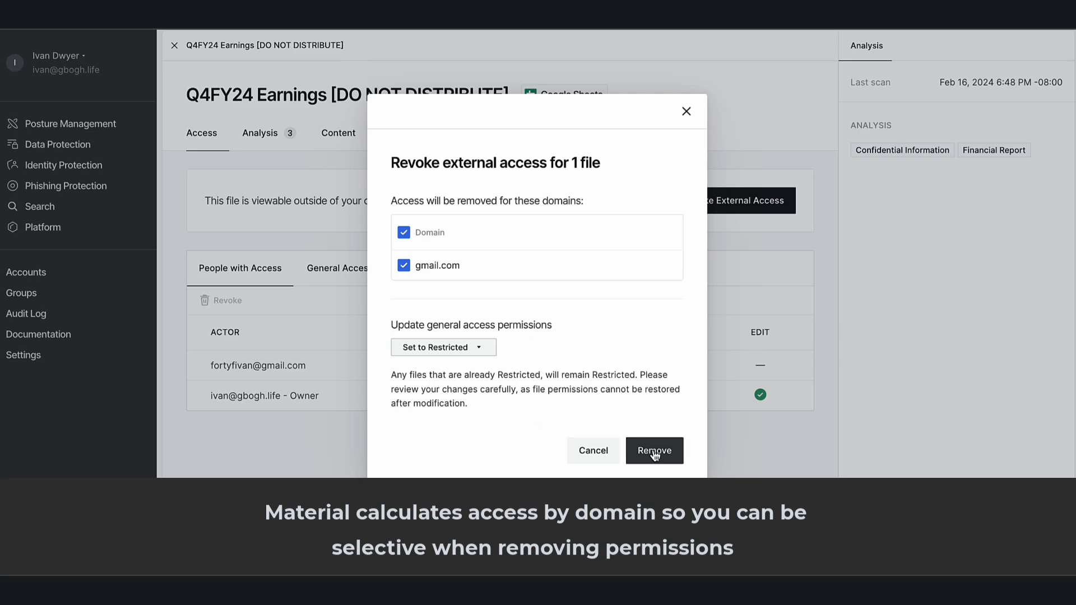
{"action": "left_click", "coordinate": [654, 450]}
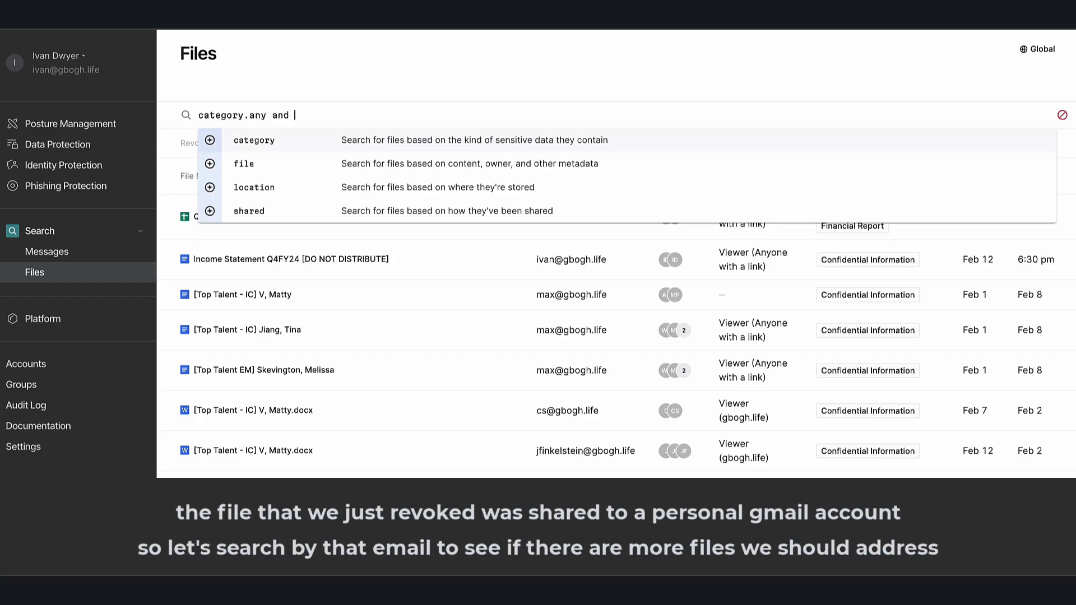
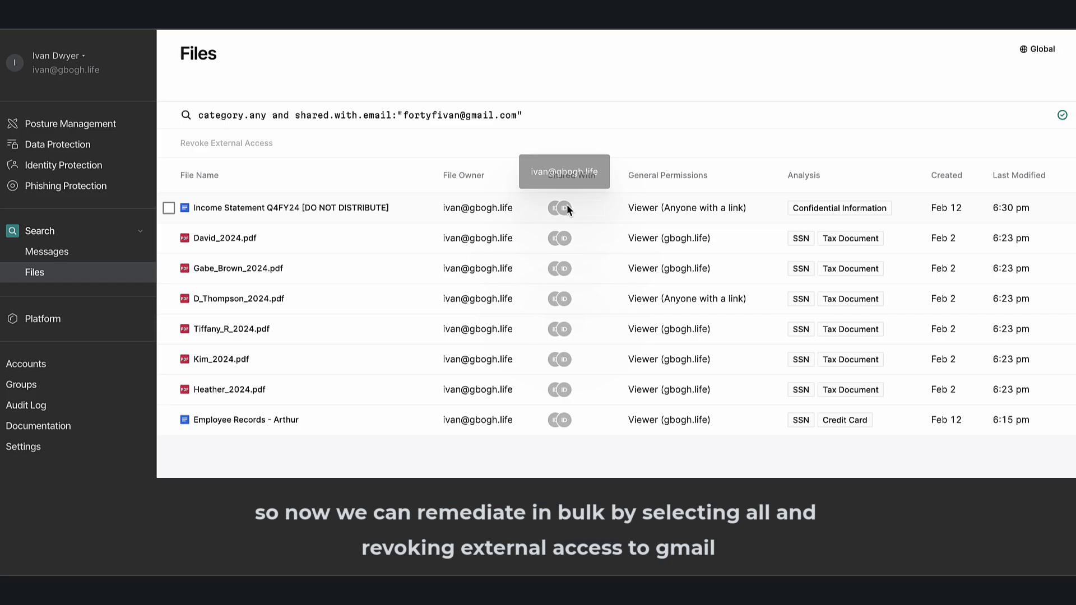
{"action": "left_click", "coordinate": [169, 175]}
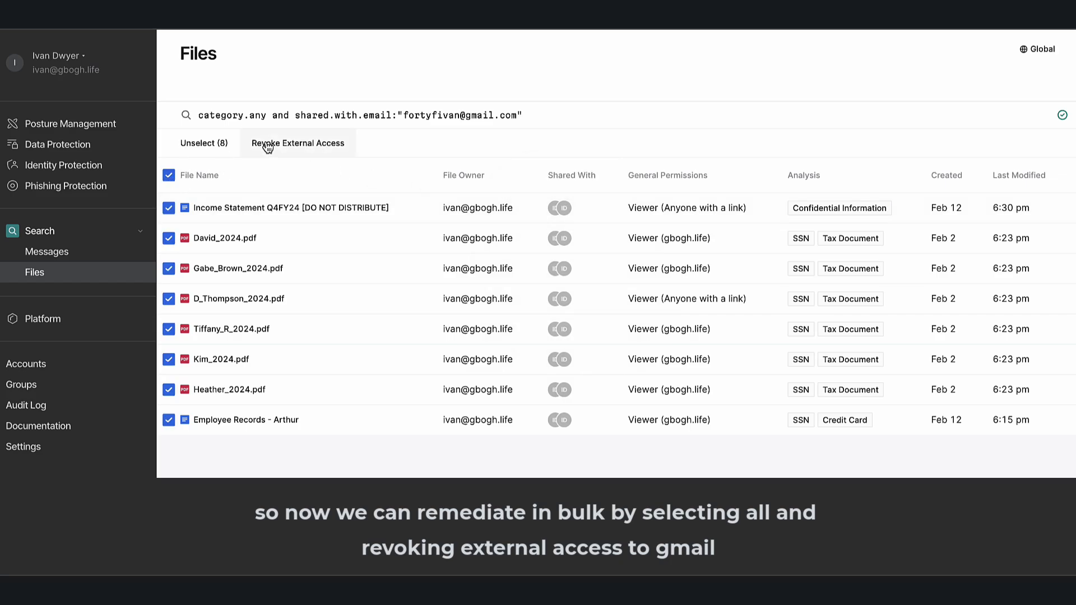
Revoke gmail.com access from the eight selected files, keeping existing general access permissions.
{"action": "left_click", "coordinate": [298, 143]}
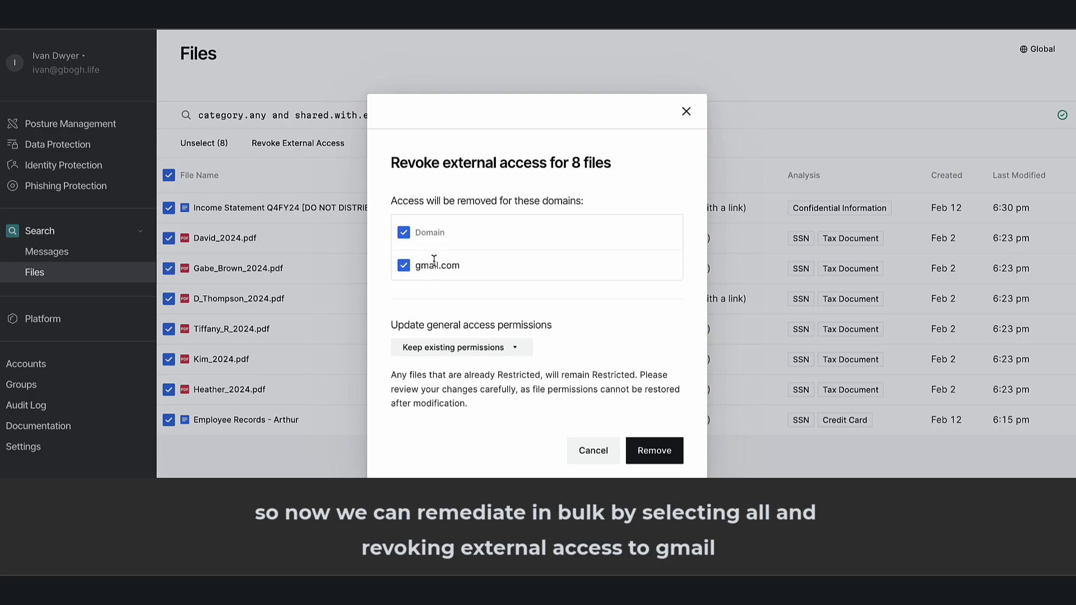
{"action": "left_click", "coordinate": [461, 347]}
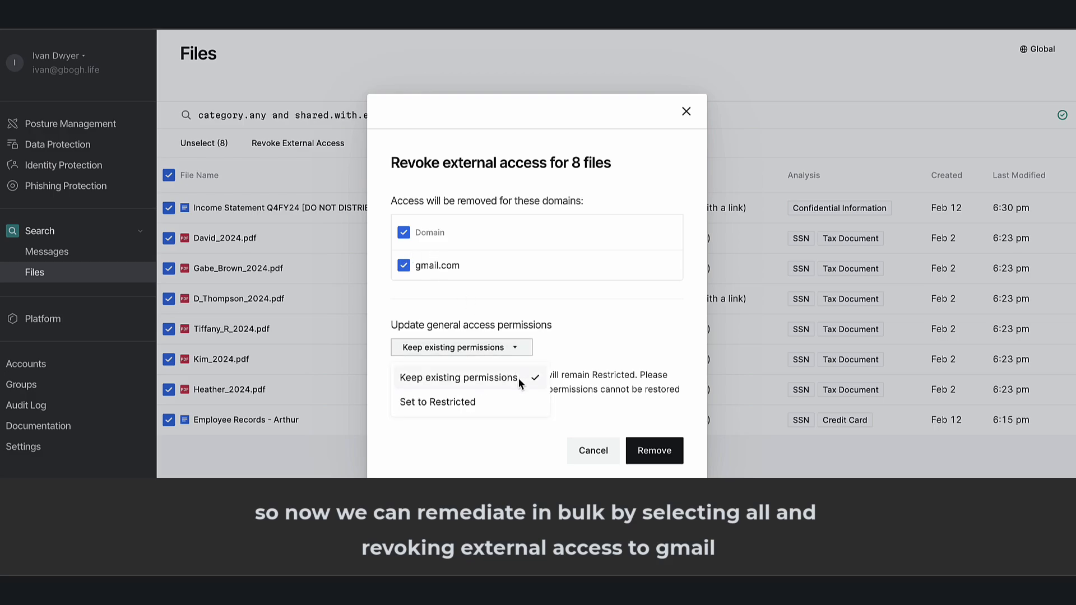
{"action": "left_click", "coordinate": [458, 377]}
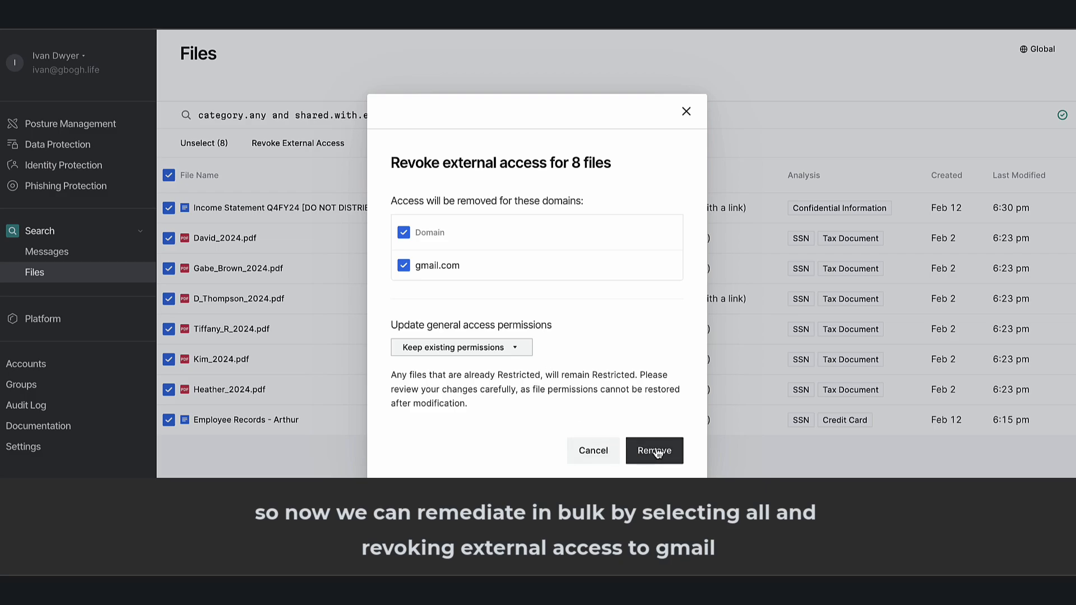
{"action": "left_click", "coordinate": [654, 451]}
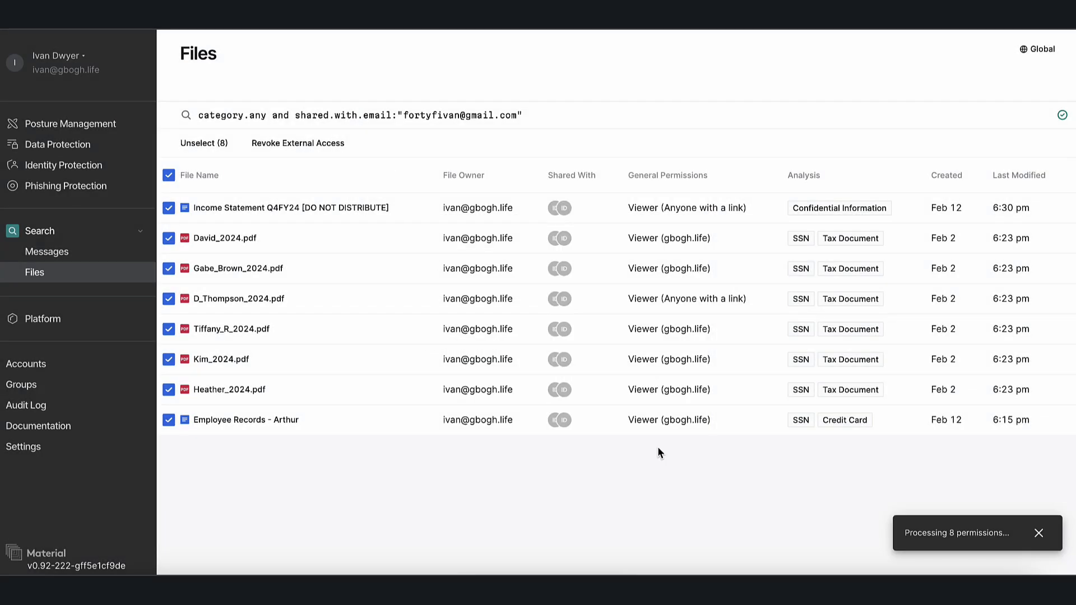